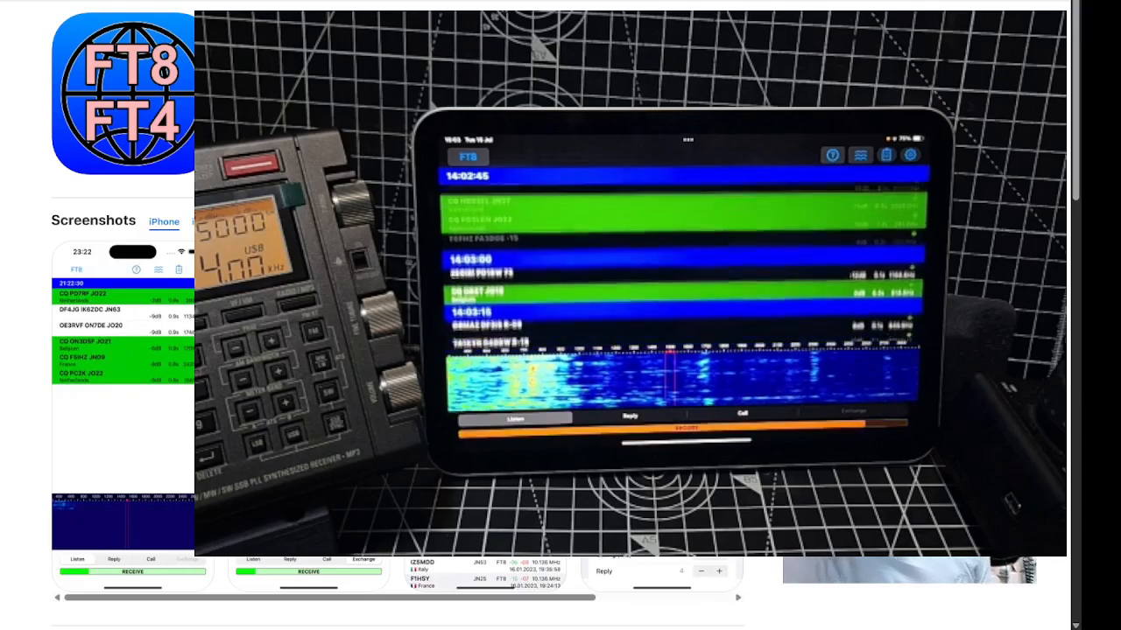
Bring up the iFTx documentation web page from the live FT8 decoding view.
left_click(910, 154)
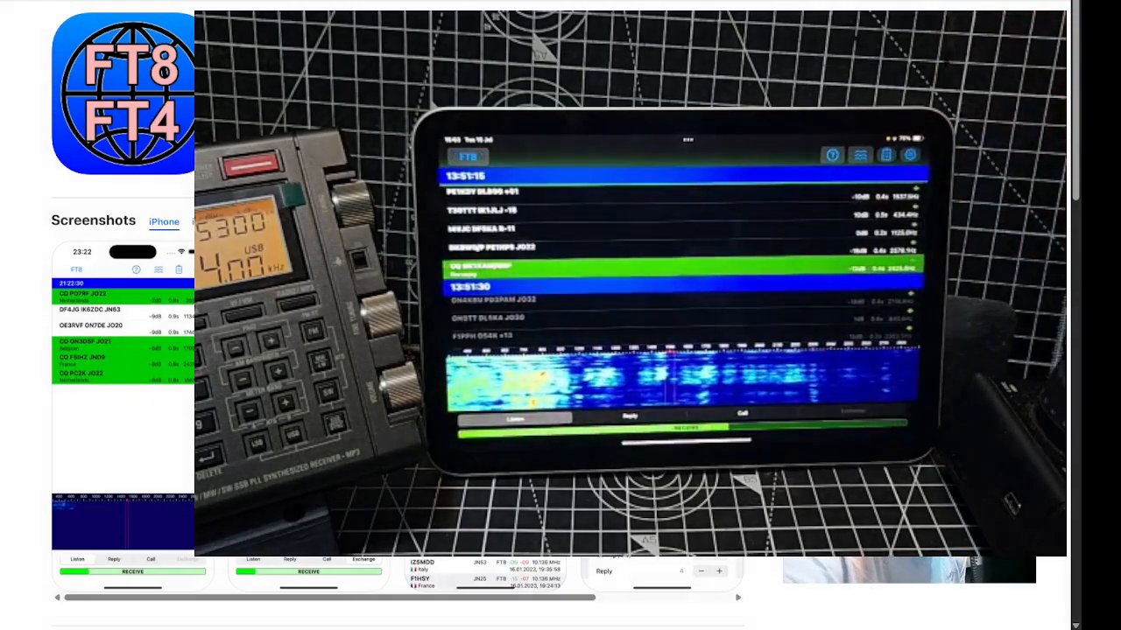
left_click(743, 413)
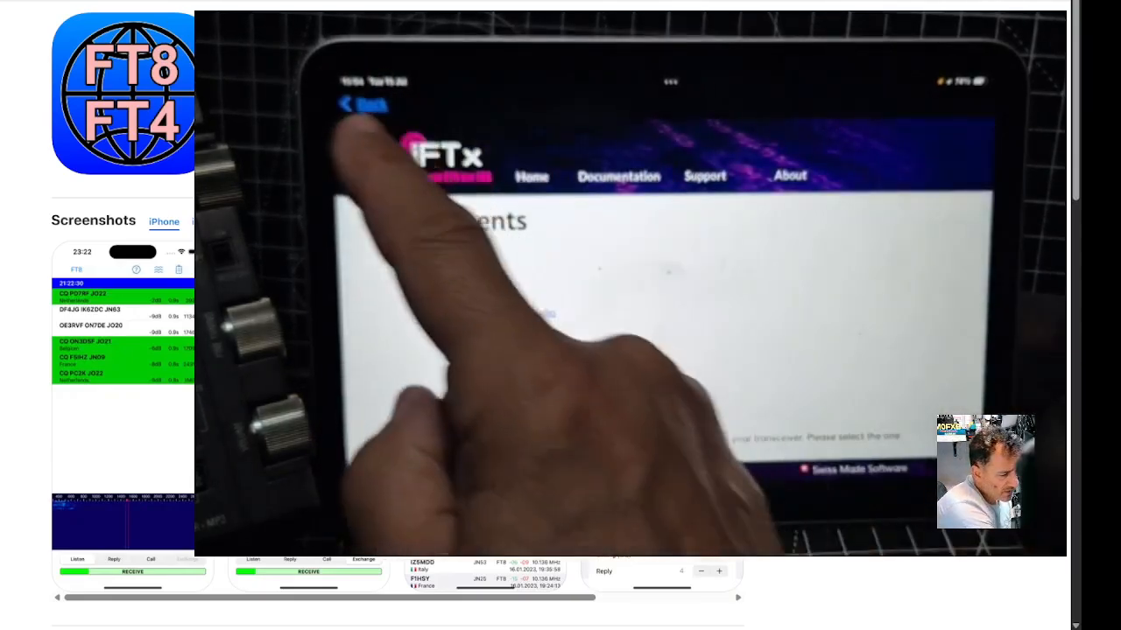
Return from the documentation page to the FT8 screen with waterfall and decode slots.
left_click(361, 103)
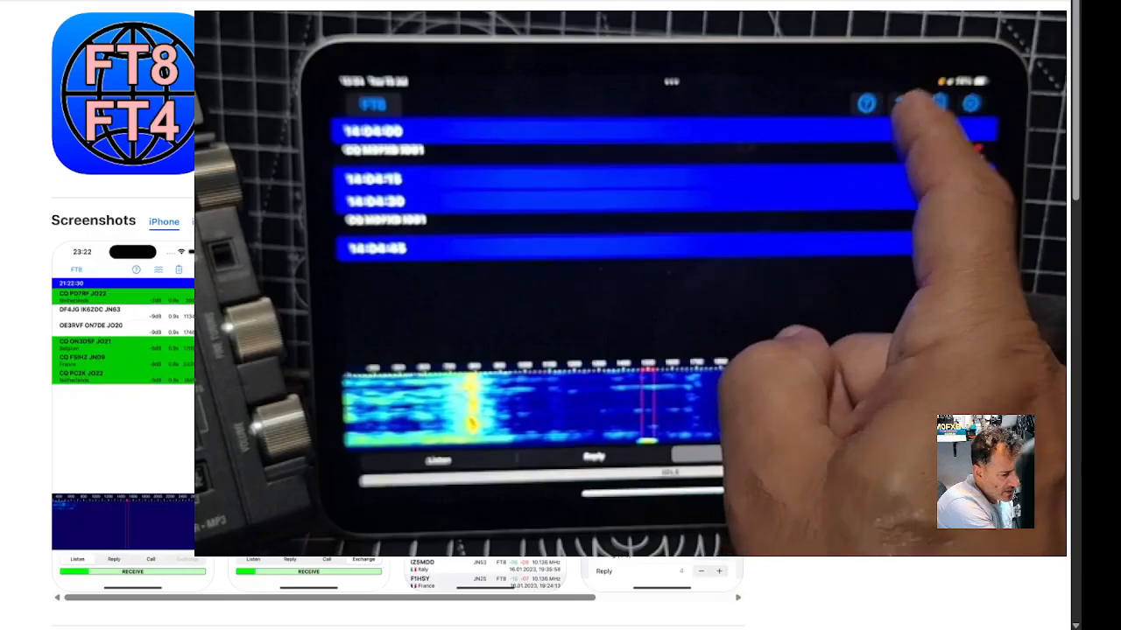